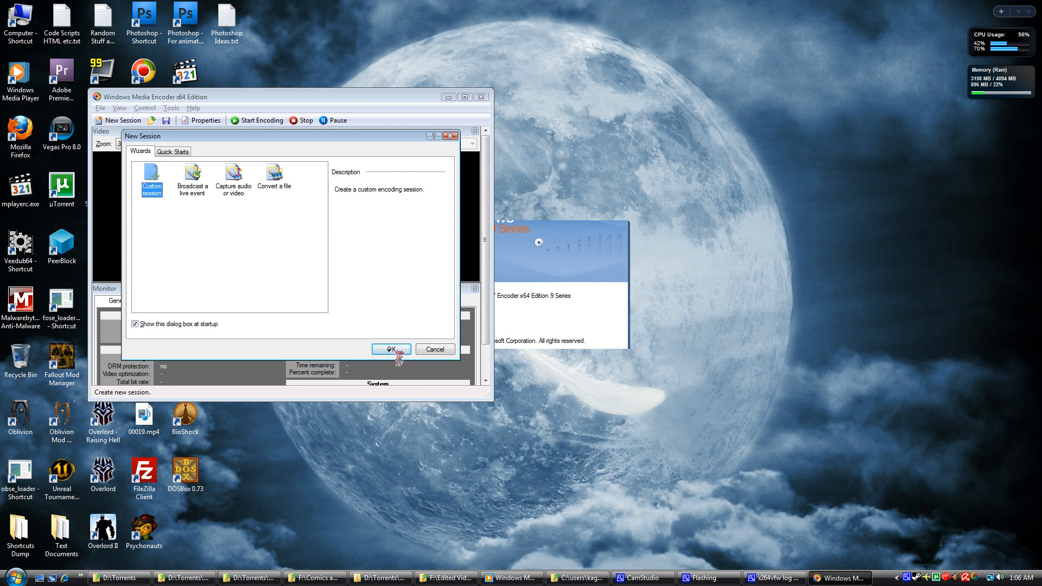
- Start a Custom session with Screen Capture as video source and Headset Microphone as audio
{"action": "left_click", "coordinate": [391, 350]}
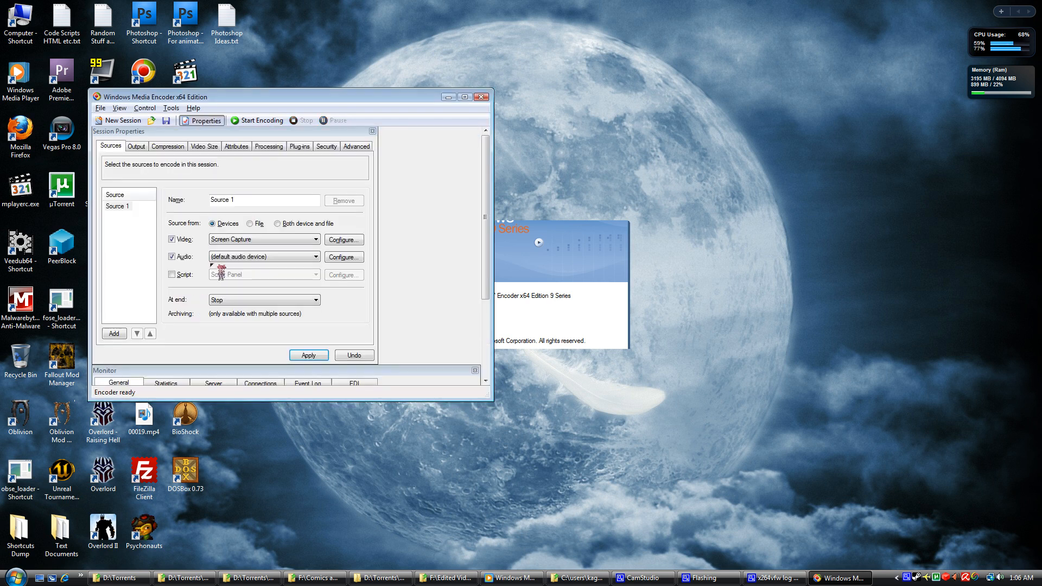
{"action": "left_click", "coordinate": [315, 239]}
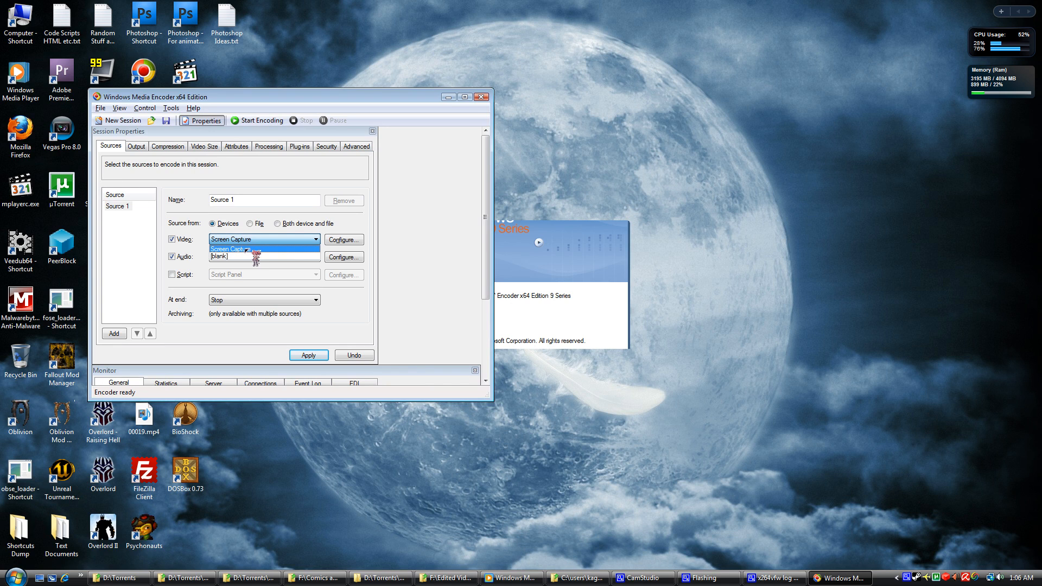
{"action": "left_click", "coordinate": [251, 249]}
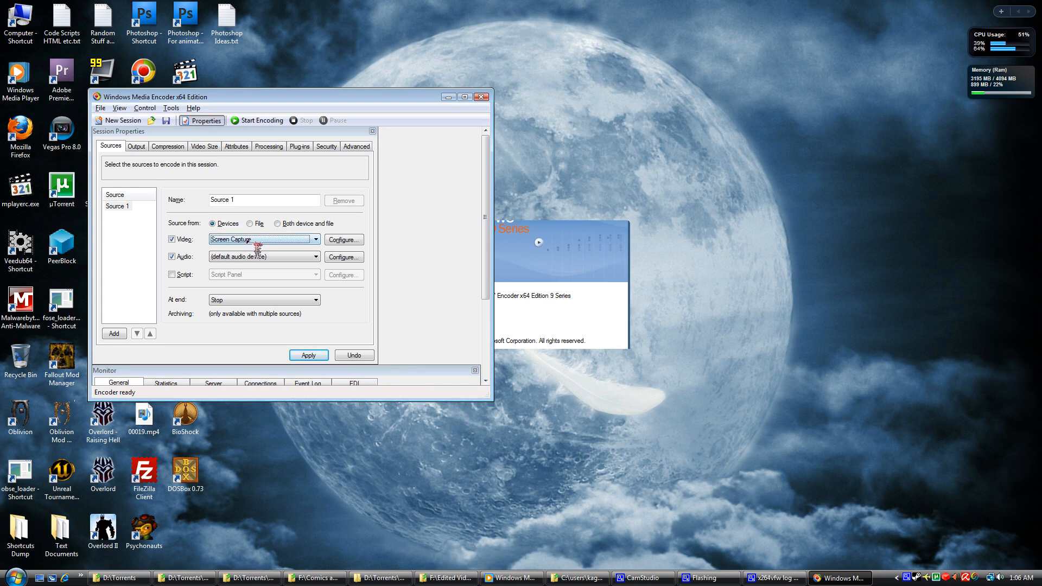
{"action": "mouse_move", "coordinate": [256, 248]}
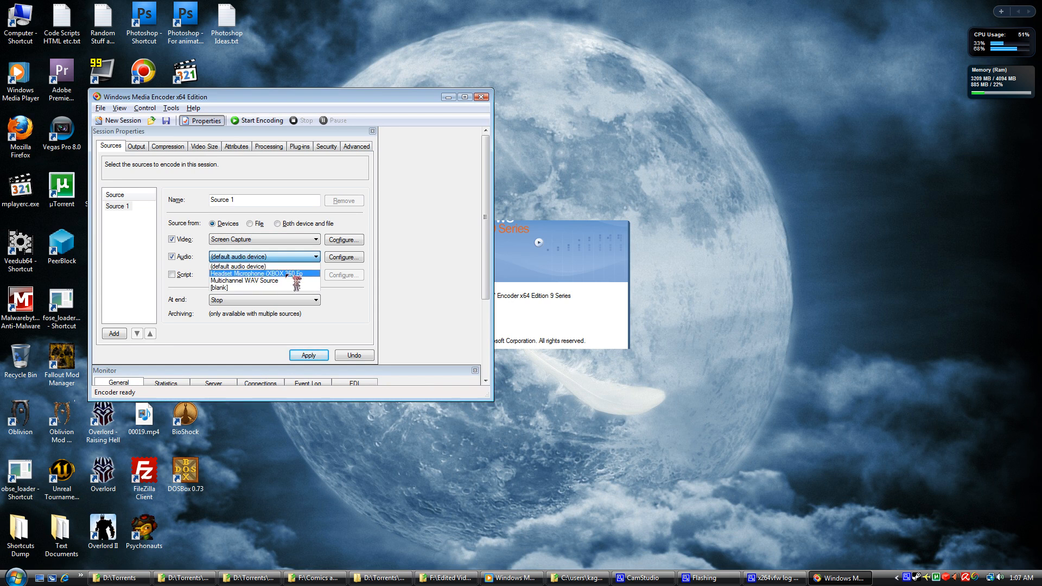
{"action": "left_click", "coordinate": [256, 274]}
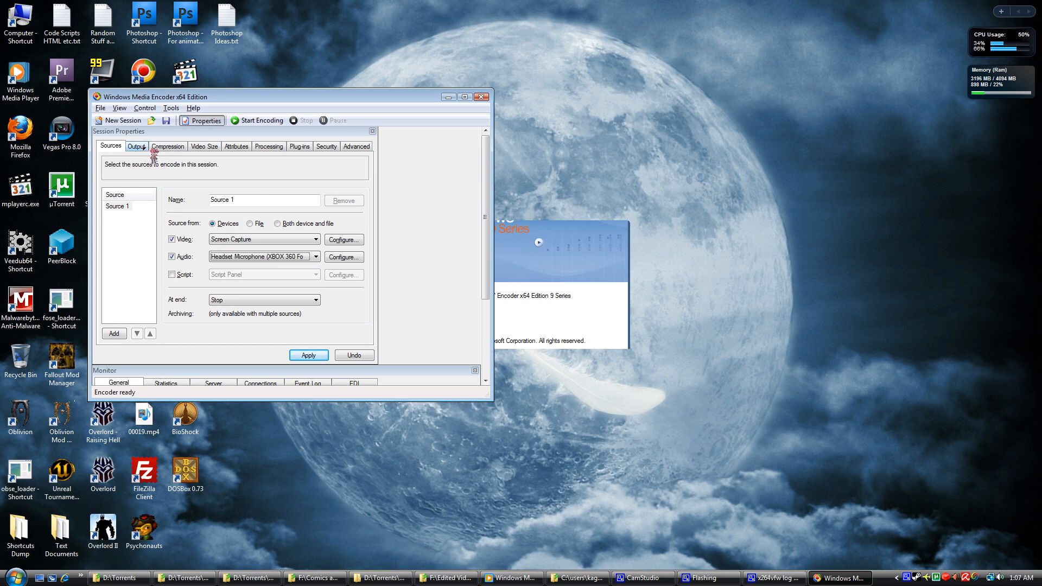
- Archive output to the existing Test Blaaaaaaah.wmv file in the Captures folder
{"action": "left_click", "coordinate": [135, 145]}
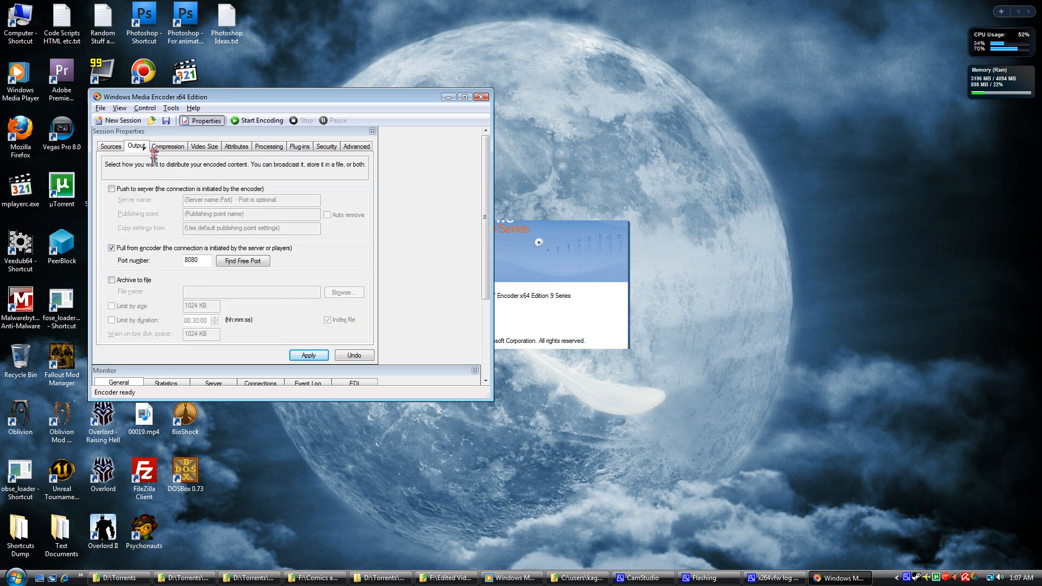
{"action": "left_click", "coordinate": [112, 280]}
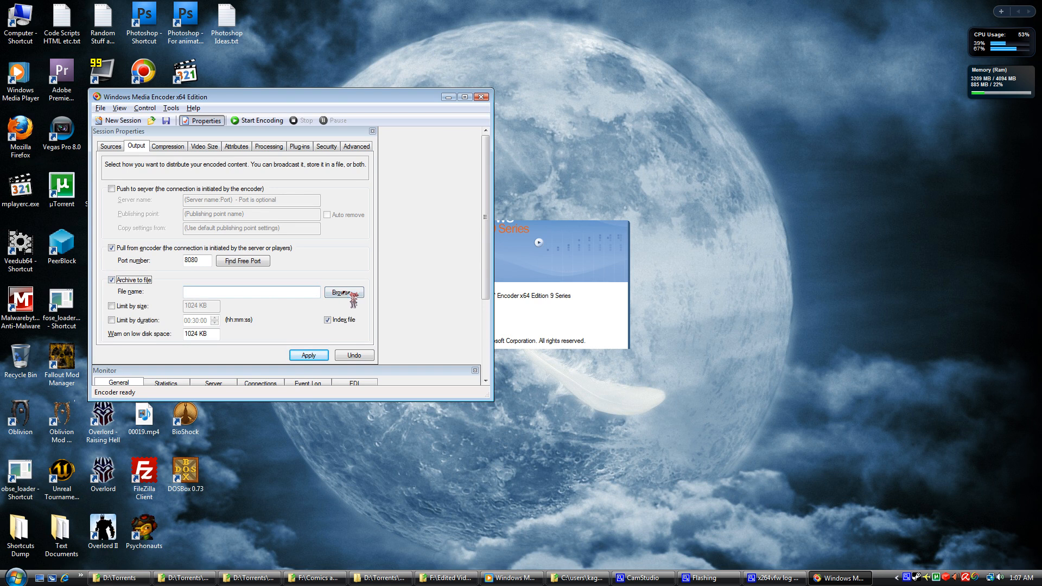
{"action": "left_click", "coordinate": [344, 292]}
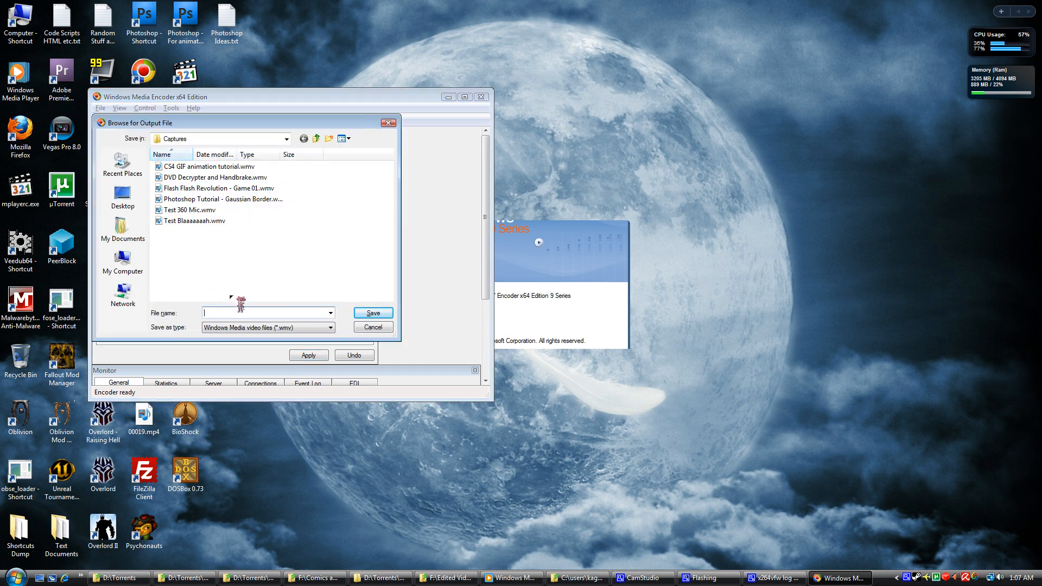
{"action": "left_click", "coordinate": [194, 221]}
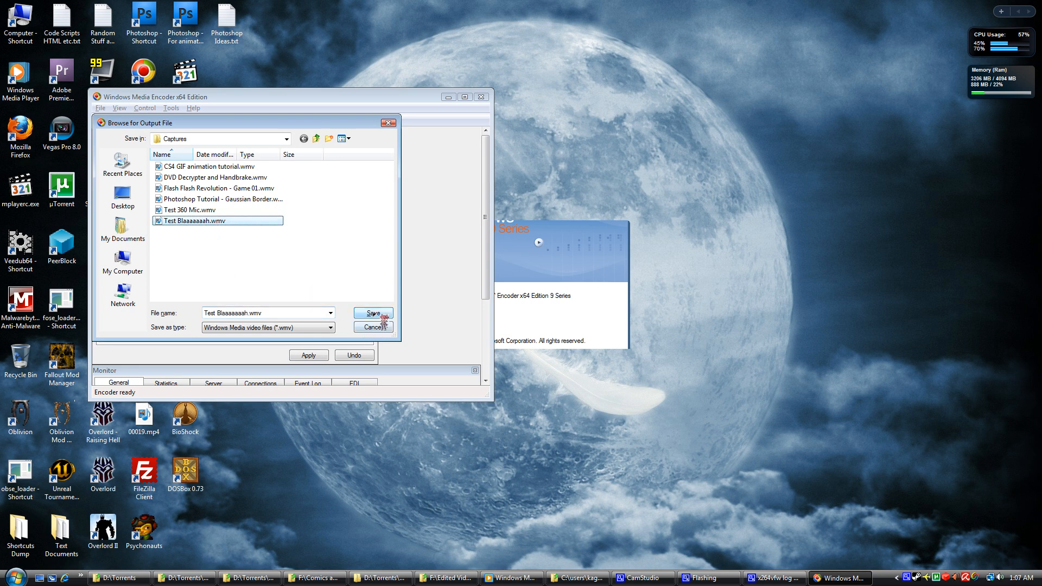
{"action": "left_click", "coordinate": [373, 313]}
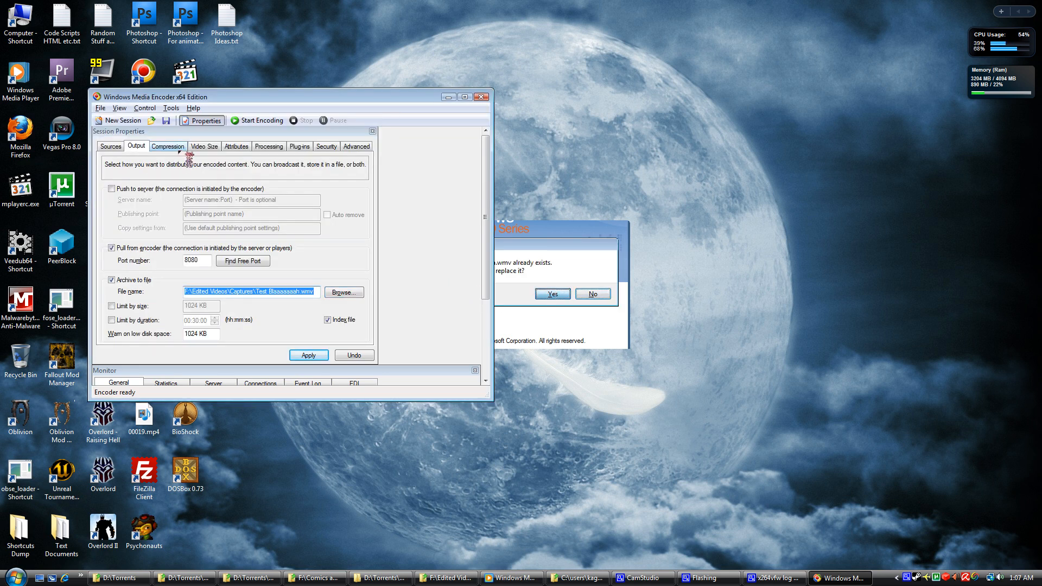
- Set compression destination to File download with High definition quality video
{"action": "left_click", "coordinate": [167, 147]}
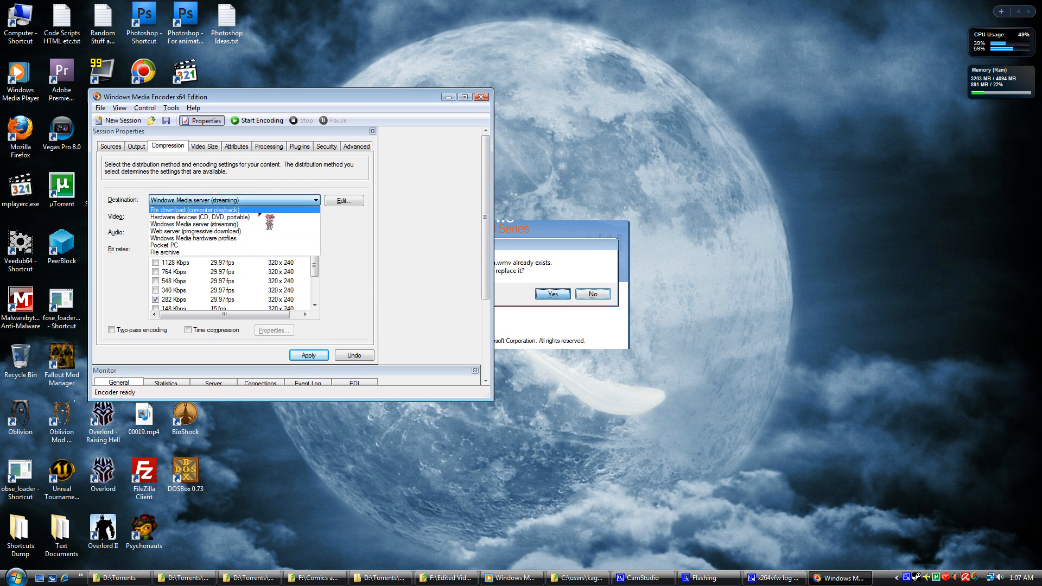
{"action": "left_click", "coordinate": [194, 210]}
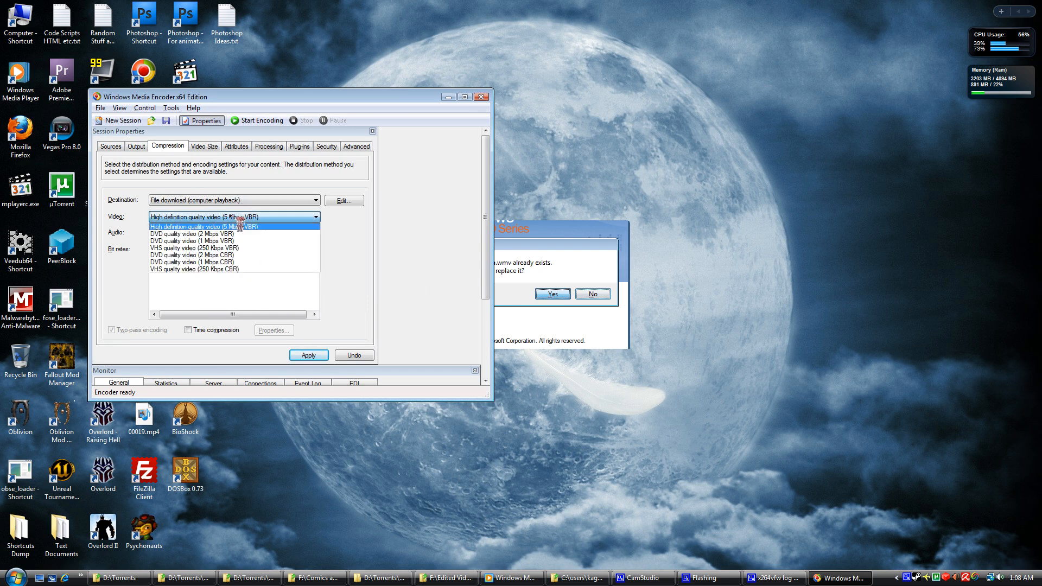
{"action": "left_click", "coordinate": [206, 227]}
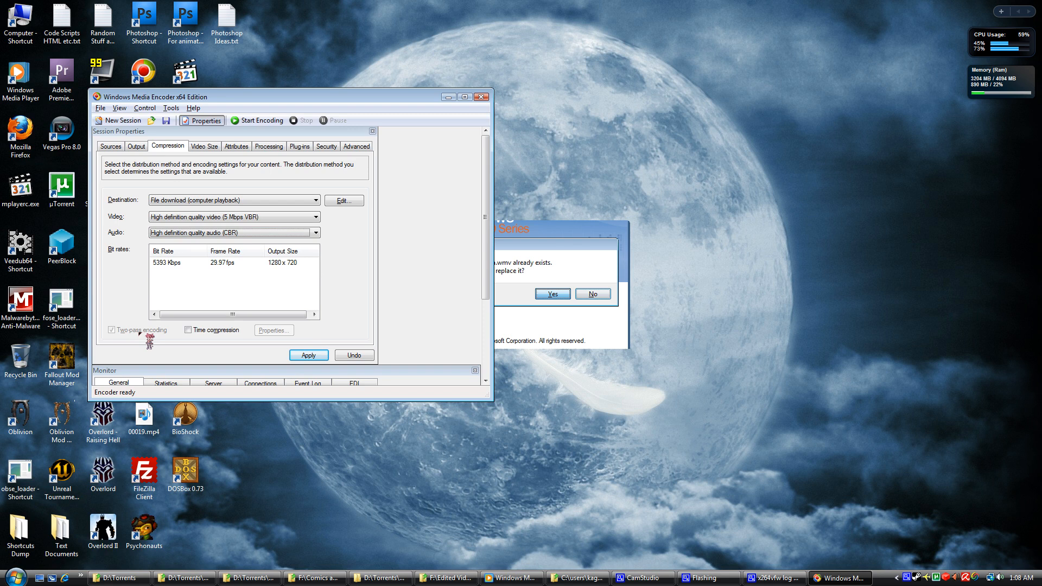
{"action": "mouse_move", "coordinate": [178, 186]}
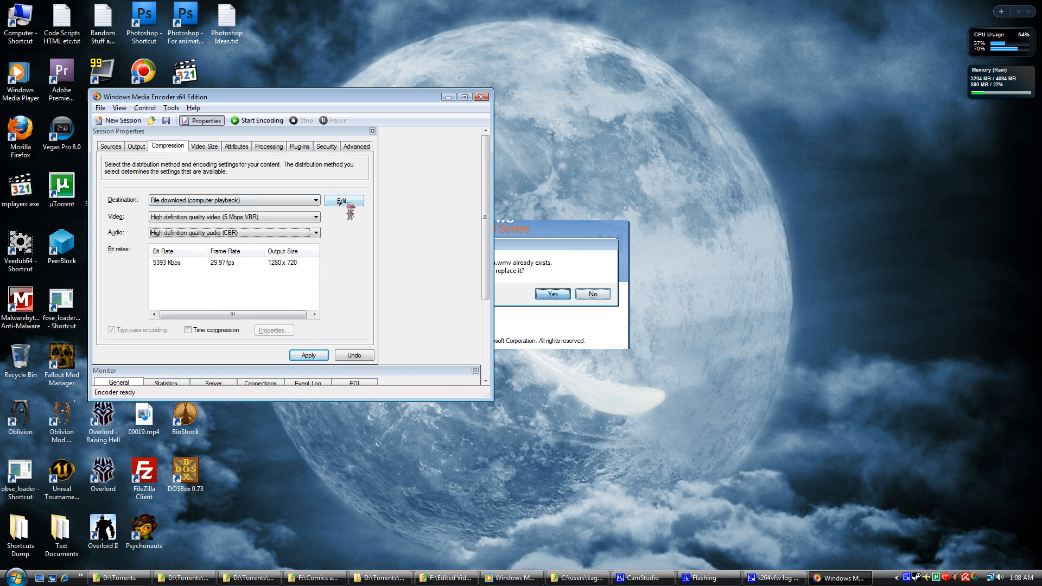
- Switch the video bit rate mode to CBR in the custom encoding settings
{"action": "left_click", "coordinate": [343, 200]}
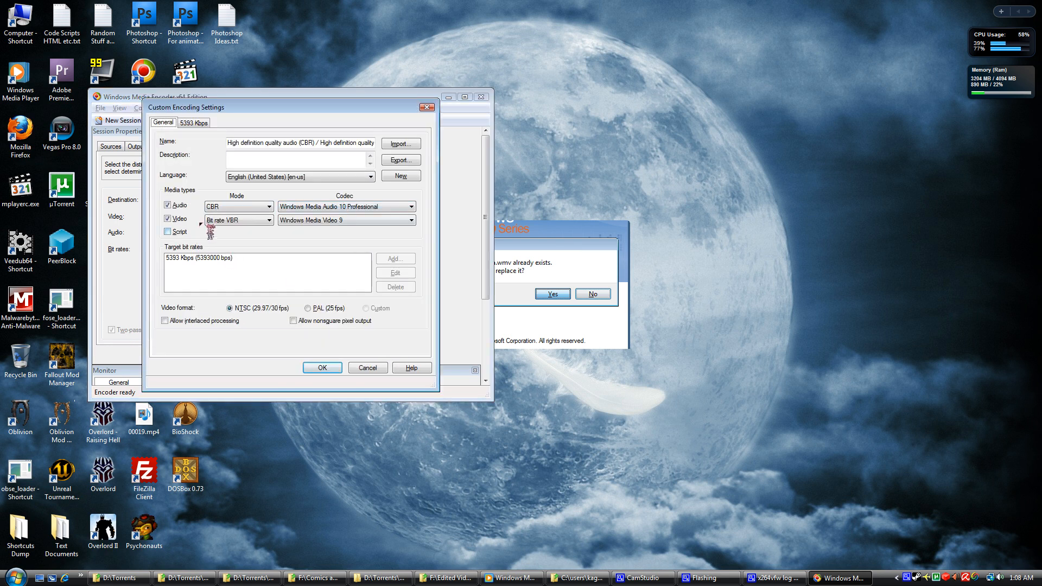
{"action": "left_click", "coordinate": [267, 220]}
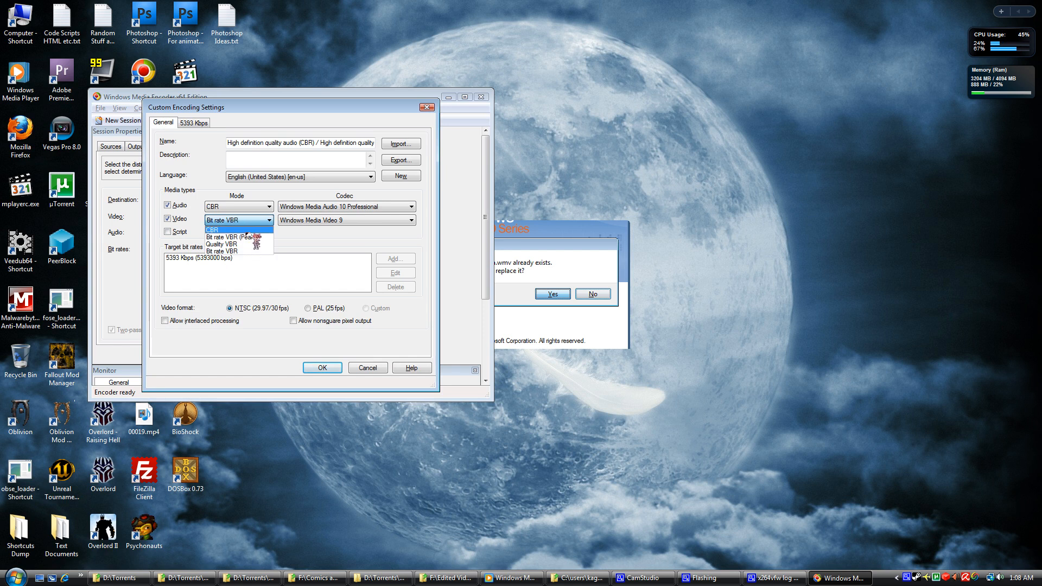
{"action": "left_click", "coordinate": [321, 367]}
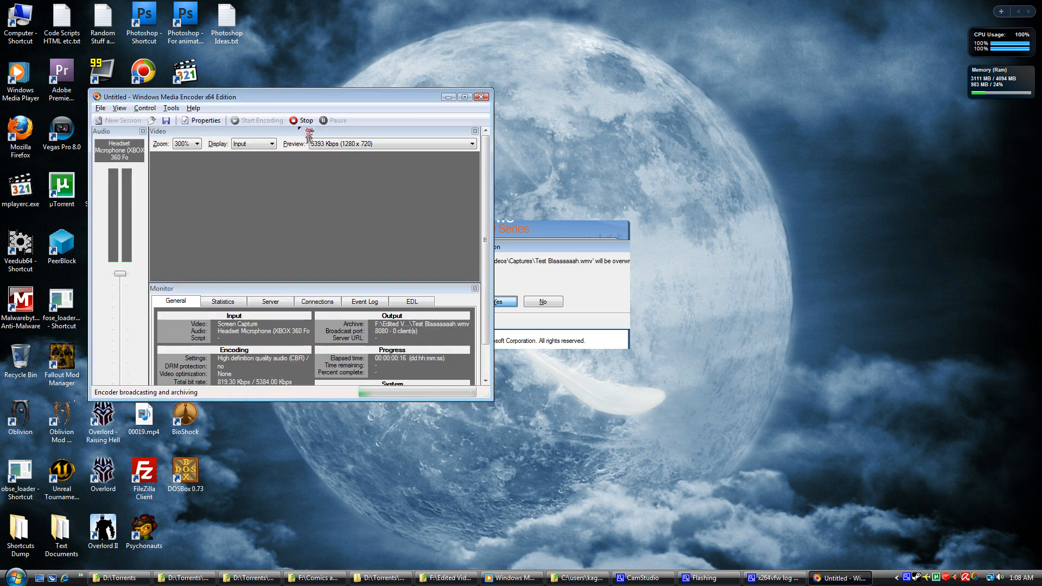
- Stop the recording and play back the archived output file
{"action": "left_click", "coordinate": [293, 119]}
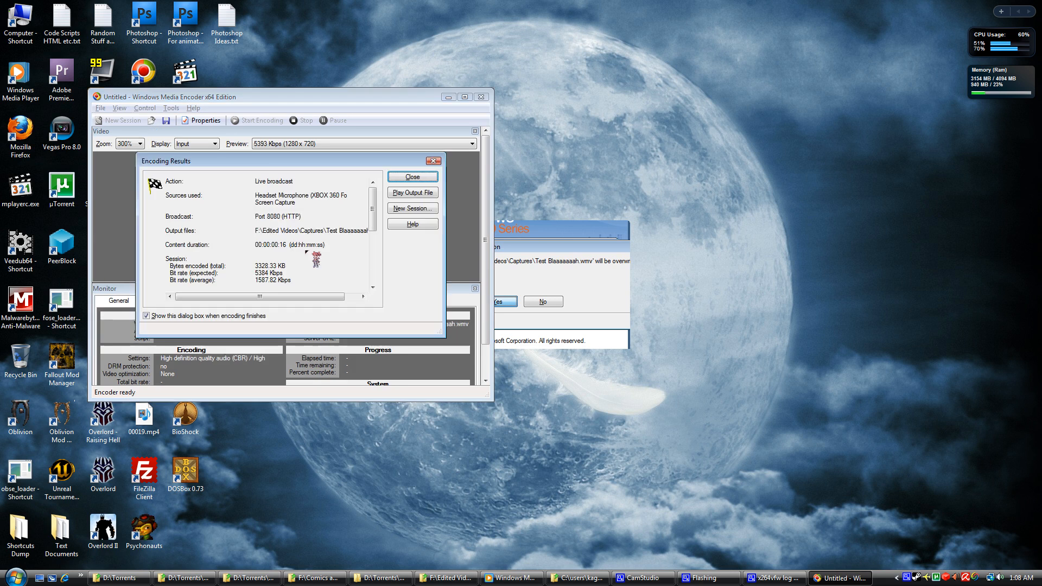
{"action": "left_click", "coordinate": [412, 192]}
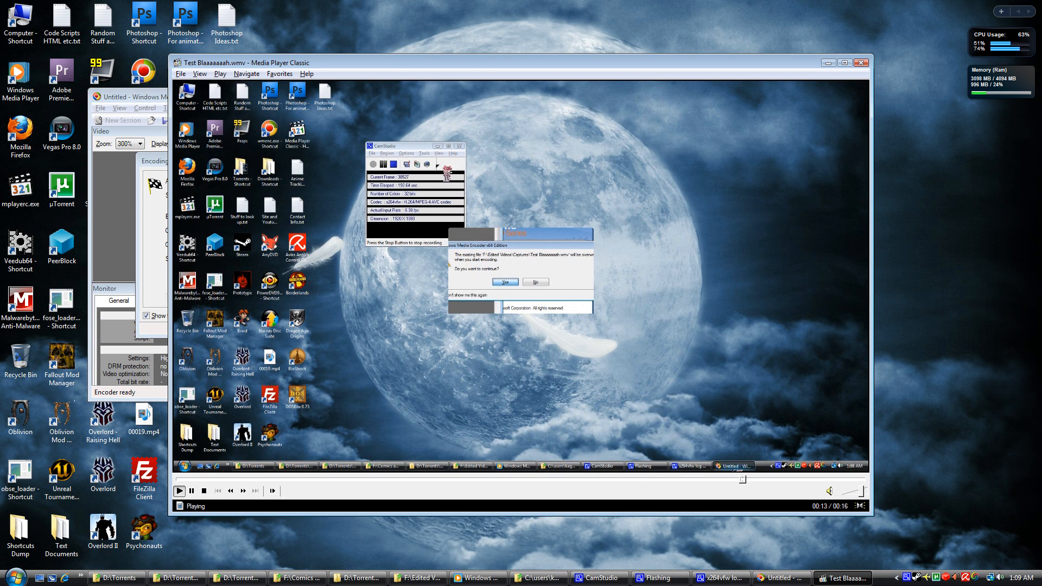
- Let Test Blaaaaaaah.wmv play through in Media Player Classic
{"action": "left_click", "coordinate": [506, 281]}
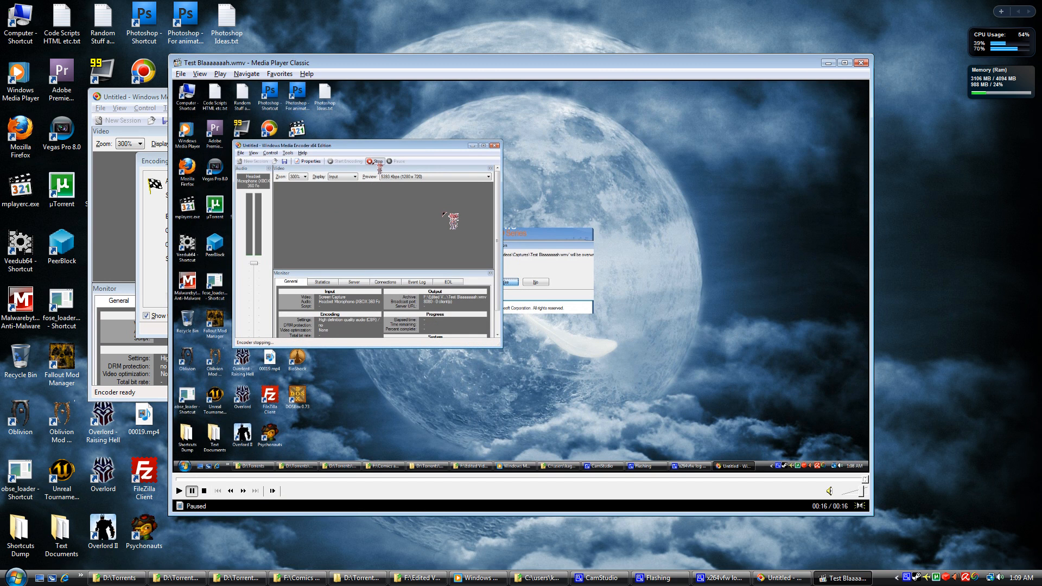
{"action": "mouse_move", "coordinate": [777, 172]}
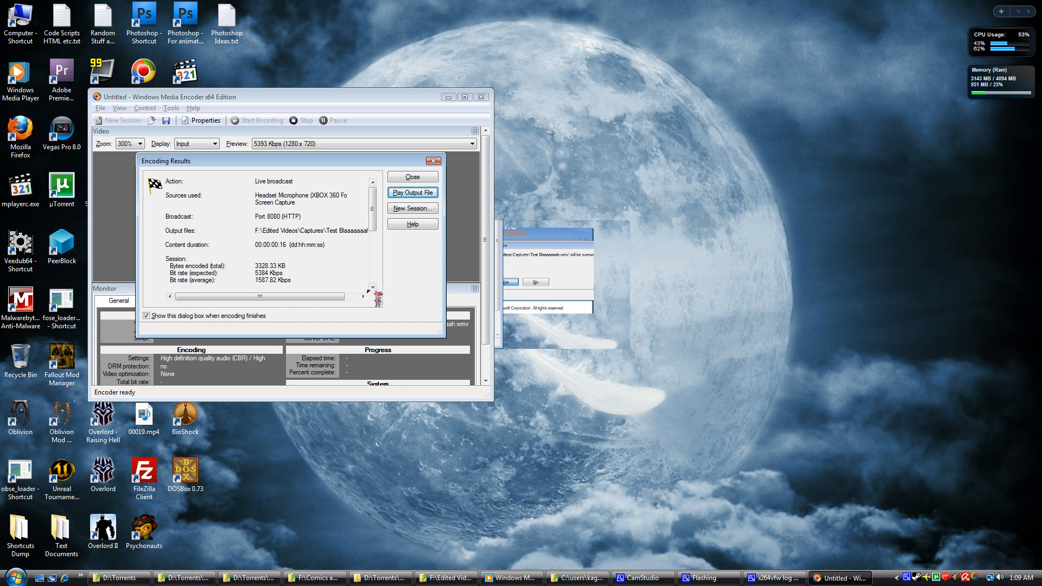
{"action": "mouse_move", "coordinate": [418, 176]}
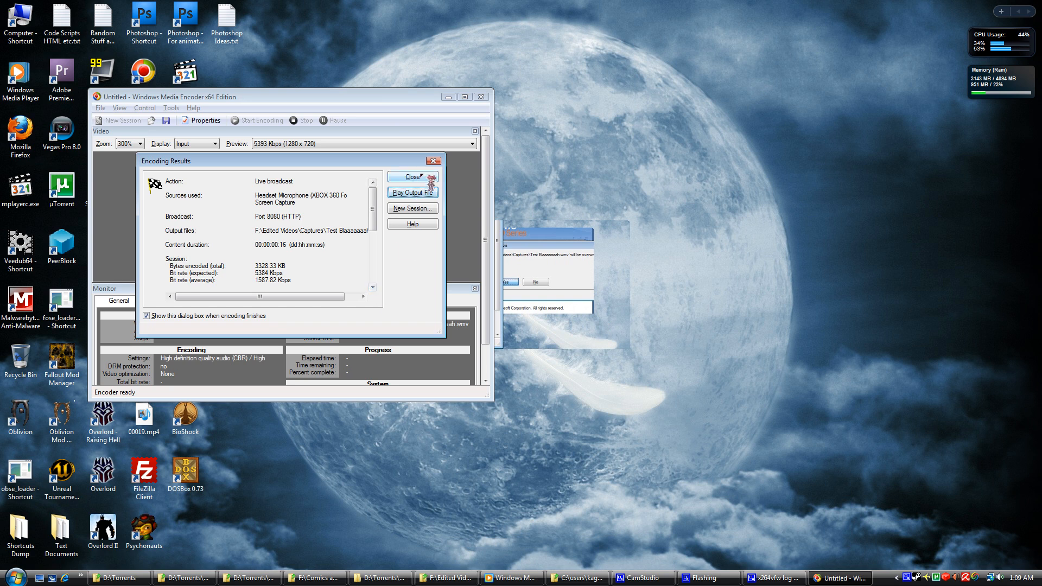
- Close the encoder window, prompting to save the unsaved session
{"action": "left_click", "coordinate": [412, 177]}
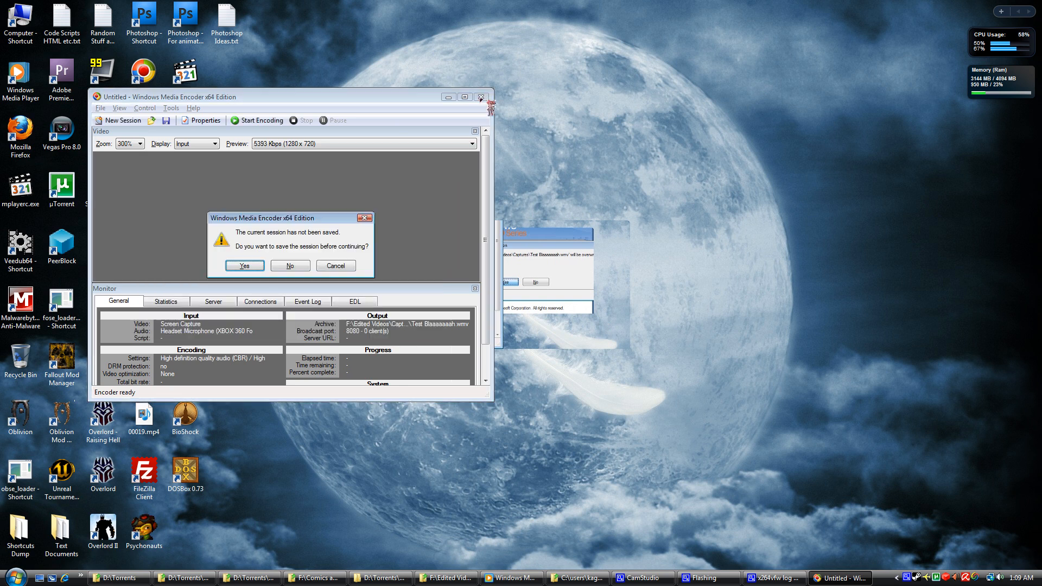